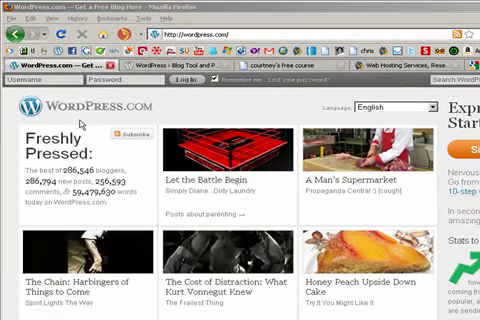
mouse_move(100, 120)
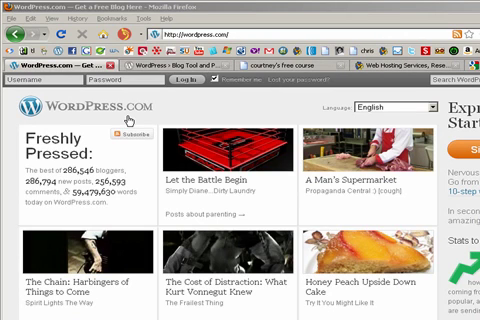
mouse_move(121, 162)
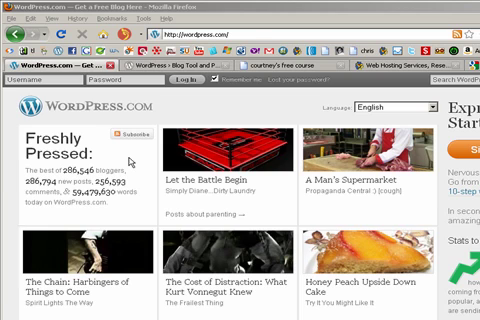
mouse_move(135, 160)
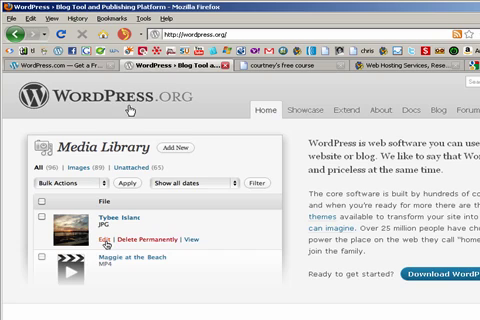
mouse_move(148, 128)
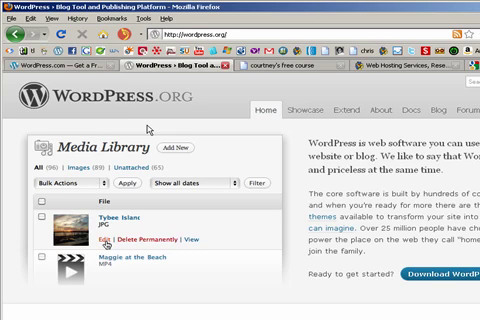
mouse_move(285, 180)
type("newbiemarketeronline.com\\")
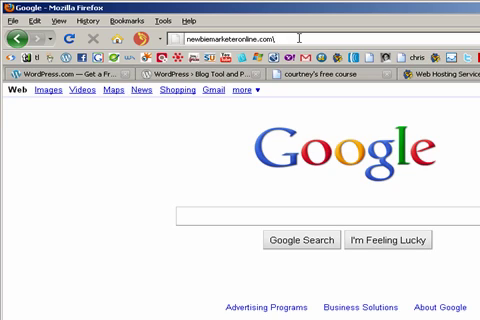
Step: Load newbiemarketeronline.com/cpanel, log in, and scroll through the HostGator cPanel tools
type("cpanel")
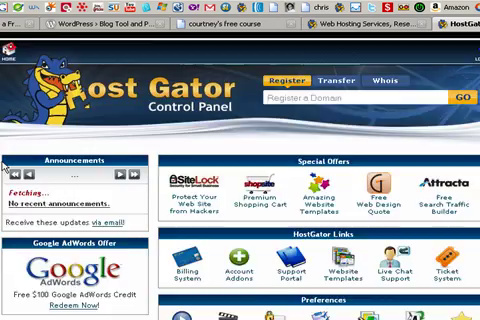
scroll("down", 3)
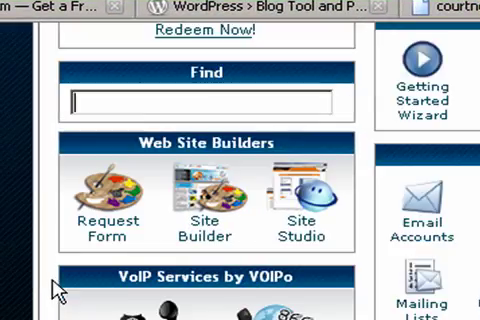
scroll("down", 3)
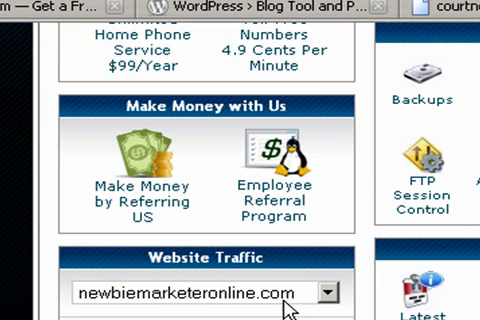
left_click(328, 292)
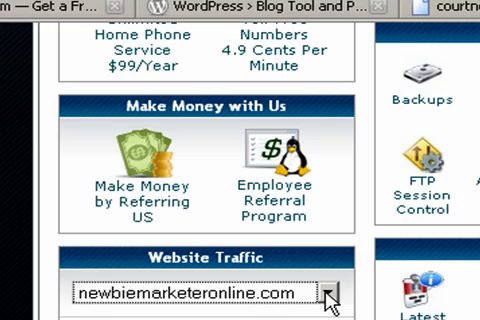
mouse_move(345, 300)
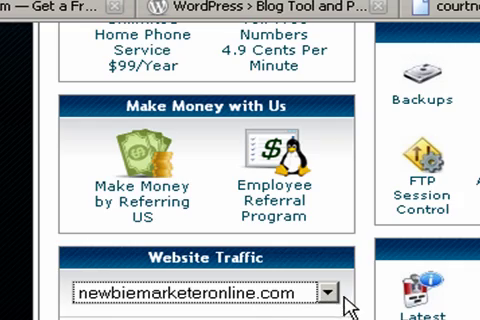
mouse_move(155, 307)
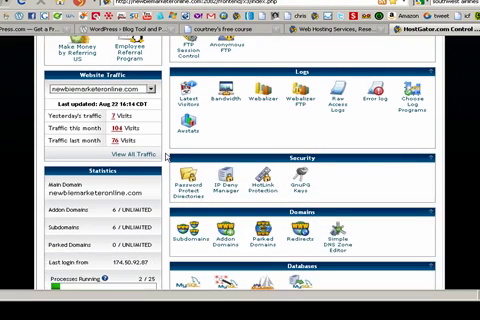
Step: Scroll to Software/Services and launch Fantastico's WordPress new-installation form for newbiemarketeronline.com
scroll("down", 3)
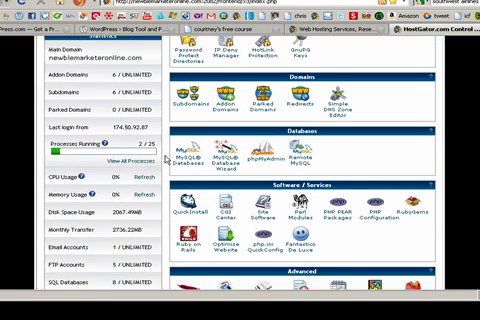
scroll("down", 3)
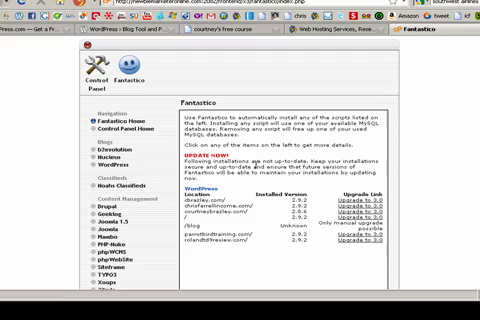
mouse_move(175, 135)
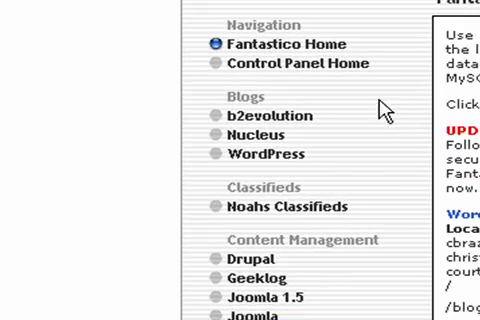
scroll("down", 3)
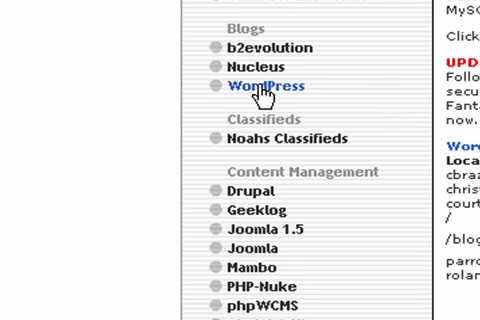
left_click(263, 86)
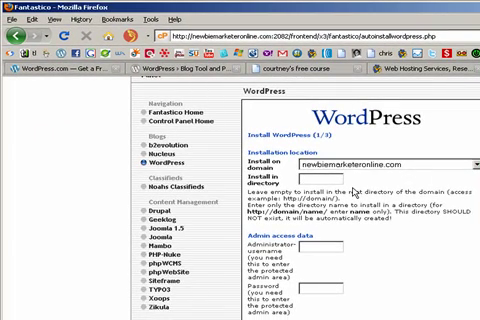
Step: Set the install directory to 'blog', enter admin login details, and submit the installer
type("blog")
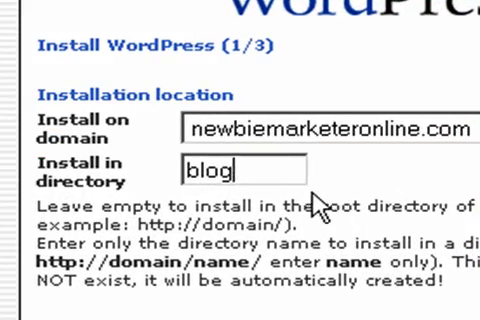
left_click(320, 130)
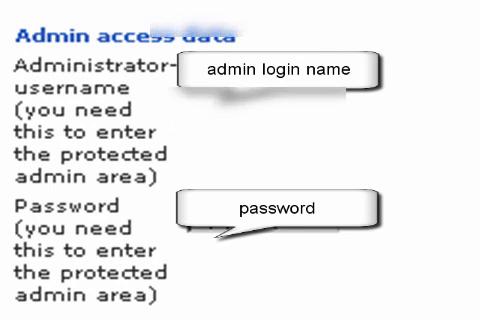
scroll("down", 3)
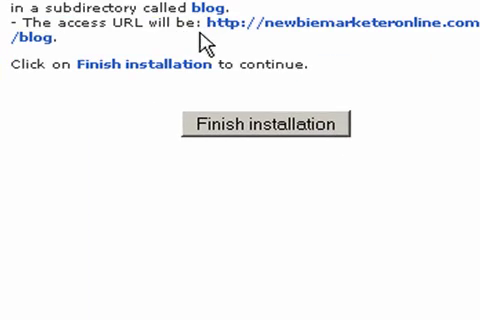
mouse_move(335, 95)
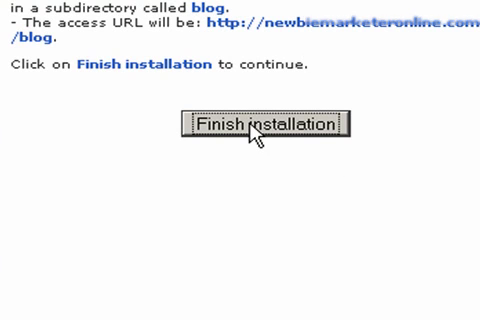
Step: Finish the installation and view the new blog at newbiemarketeronline.com/blog
left_click(262, 125)
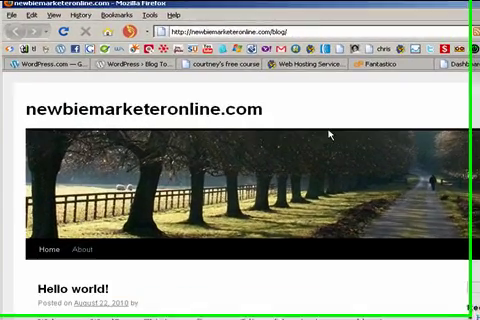
scroll("down", 3)
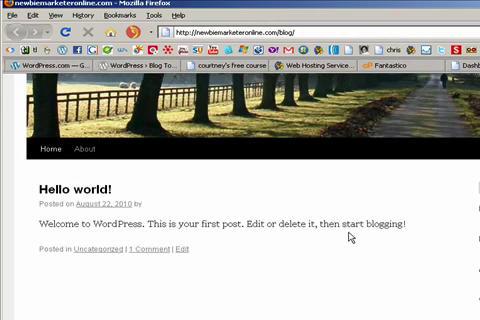
scroll("up", 3)
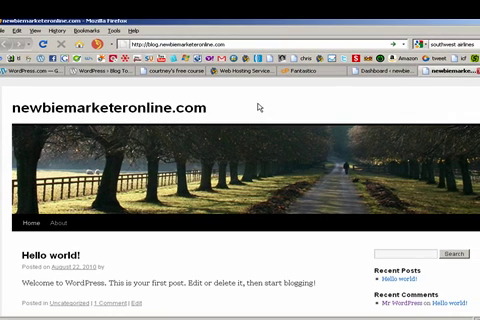
mouse_move(309, 218)
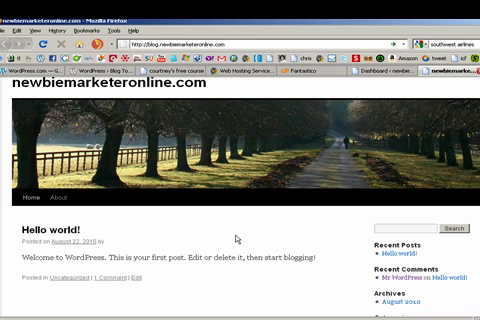
mouse_move(248, 236)
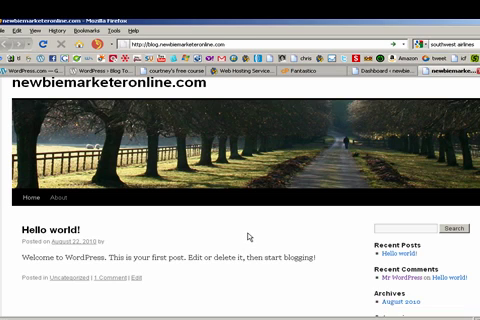